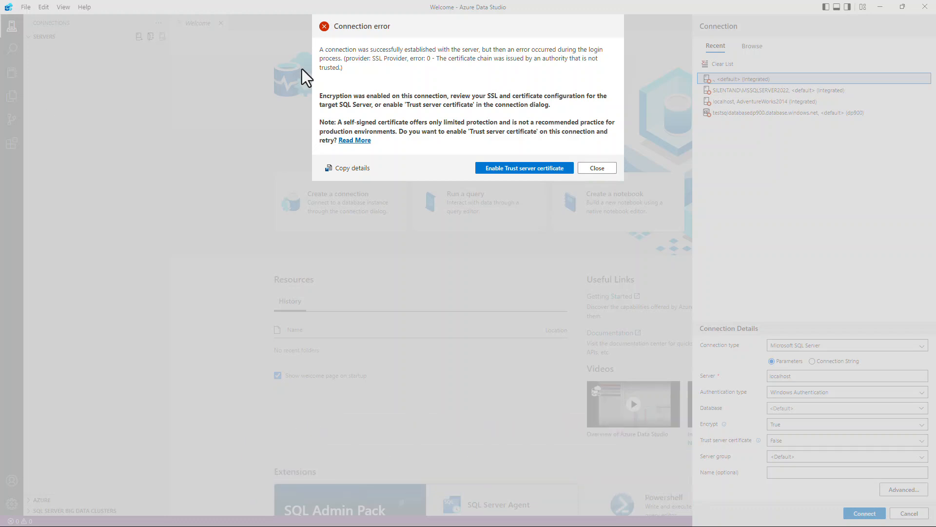
- Review the untrusted certificate chain error, dismiss it, and cancel the connection setup
drag(360, 50, 480, 50)
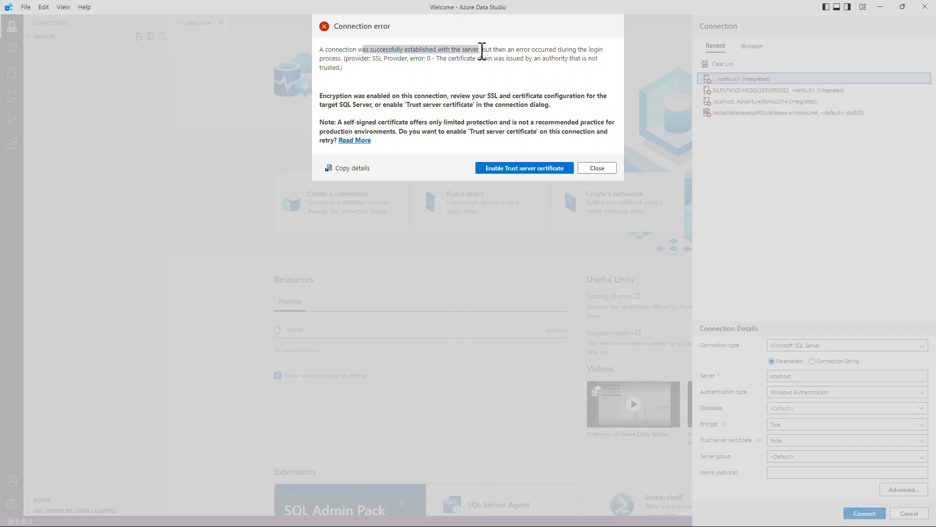
drag(482, 49, 583, 49)
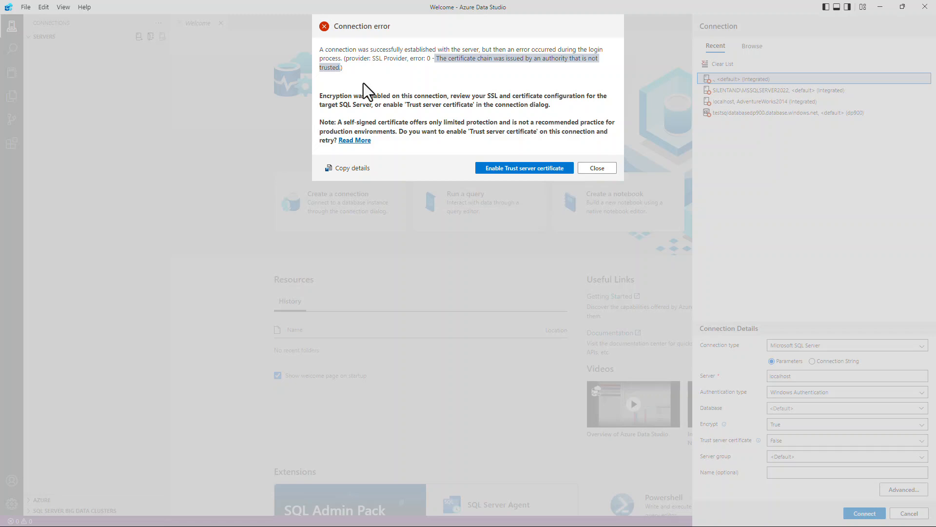
mouse_move(618, 161)
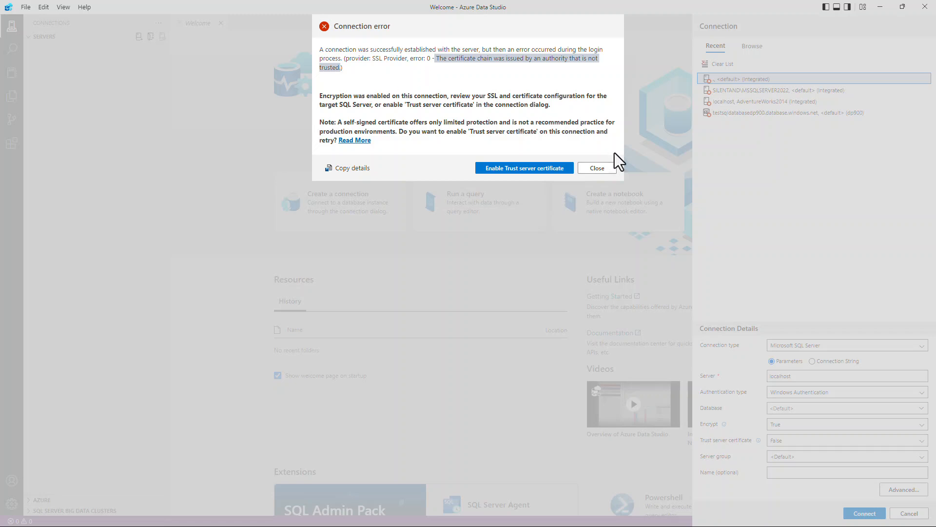
click(597, 168)
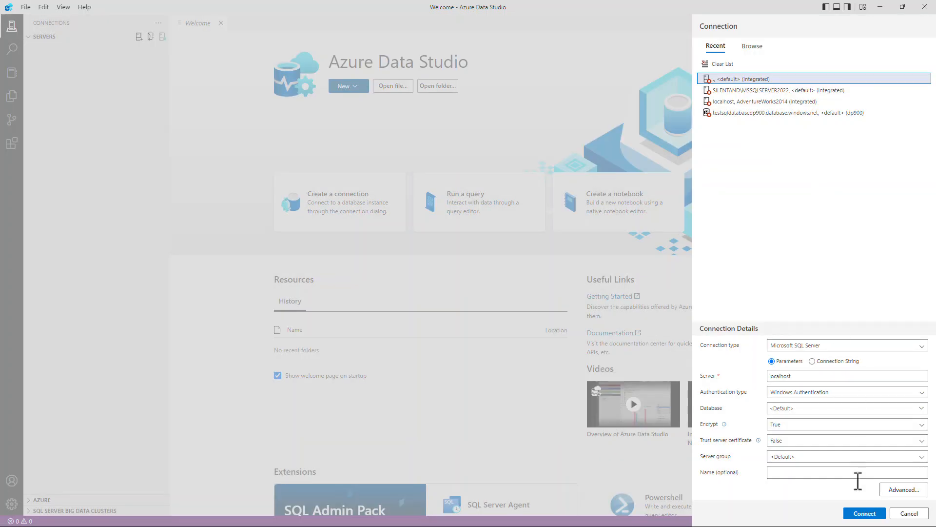
click(908, 512)
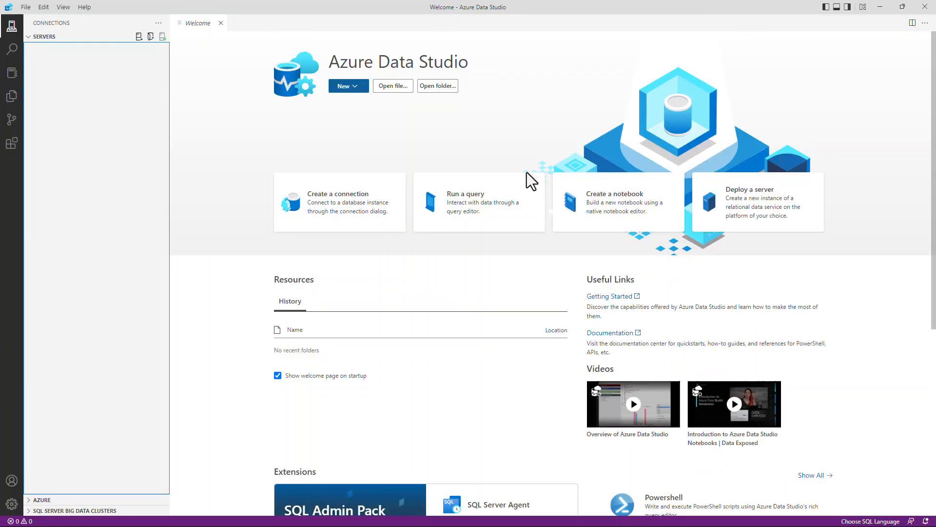
mouse_move(51, 31)
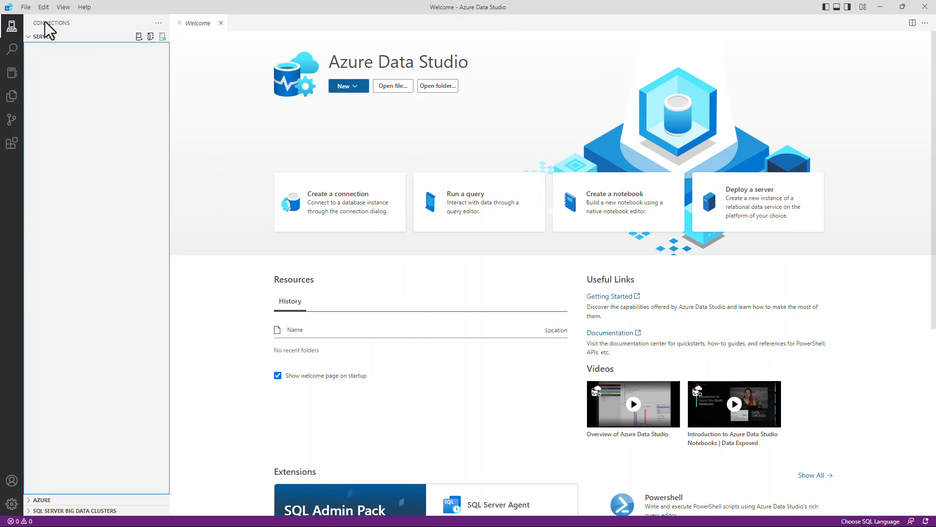
mouse_move(139, 36)
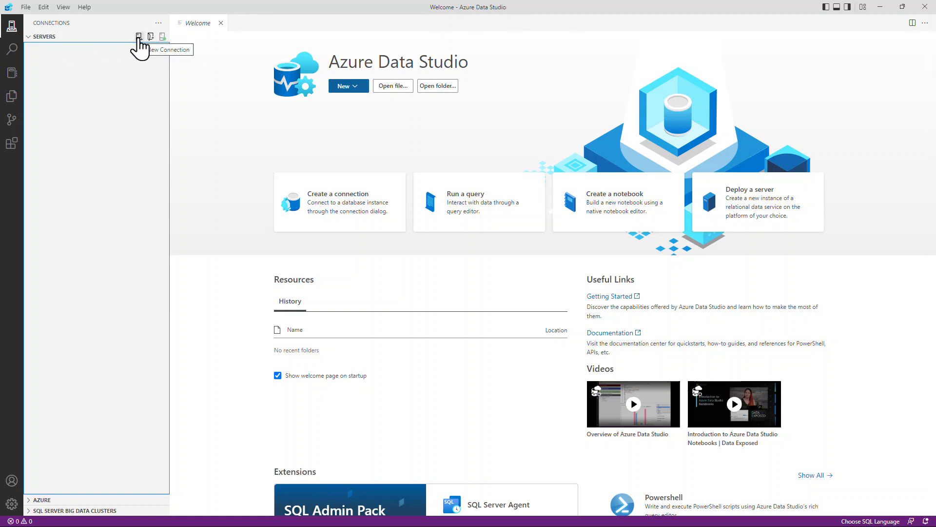
- Start a new connection from the recent 'localhost, AdventureWorks2014' entry and attempt to connect
click(138, 36)
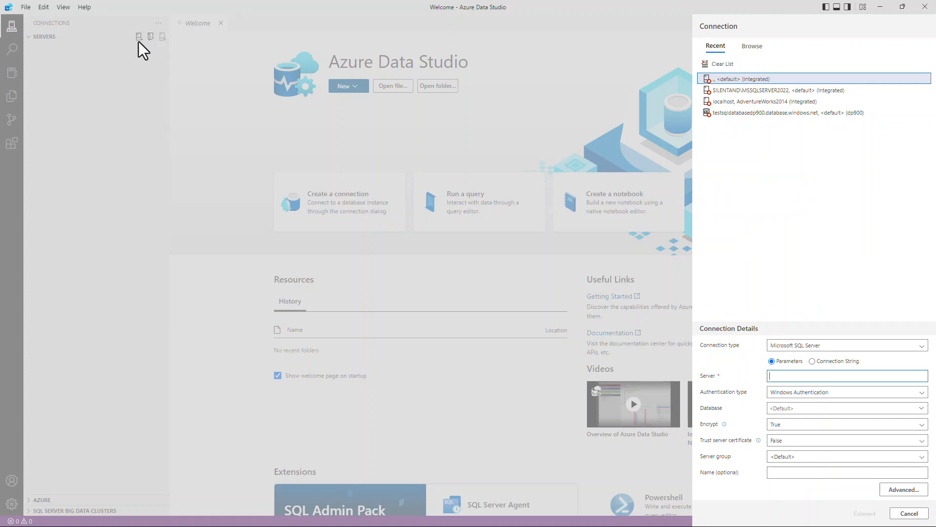
mouse_move(708, 129)
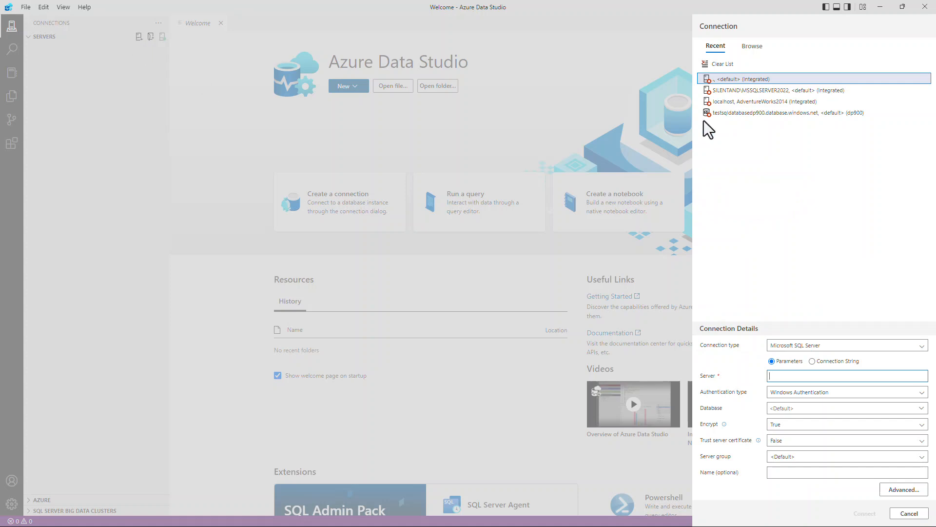
click(761, 101)
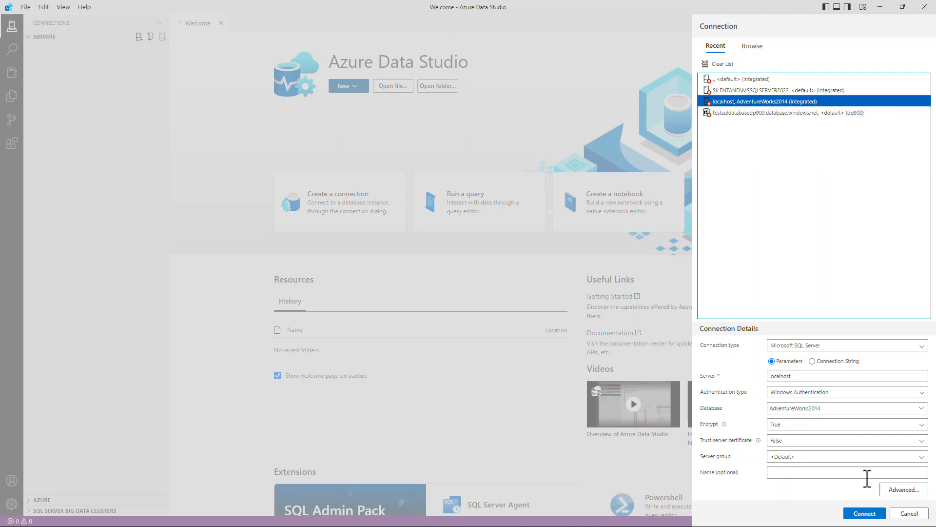
click(863, 513)
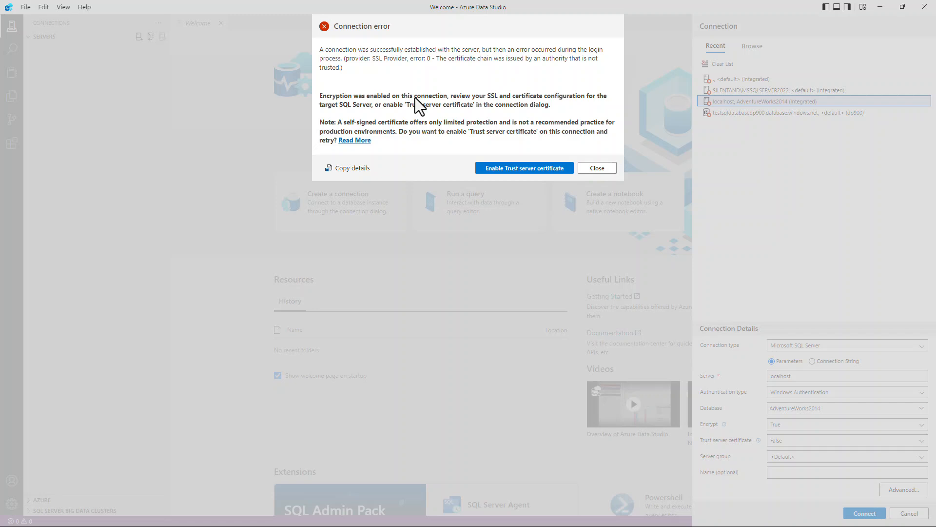
mouse_move(429, 119)
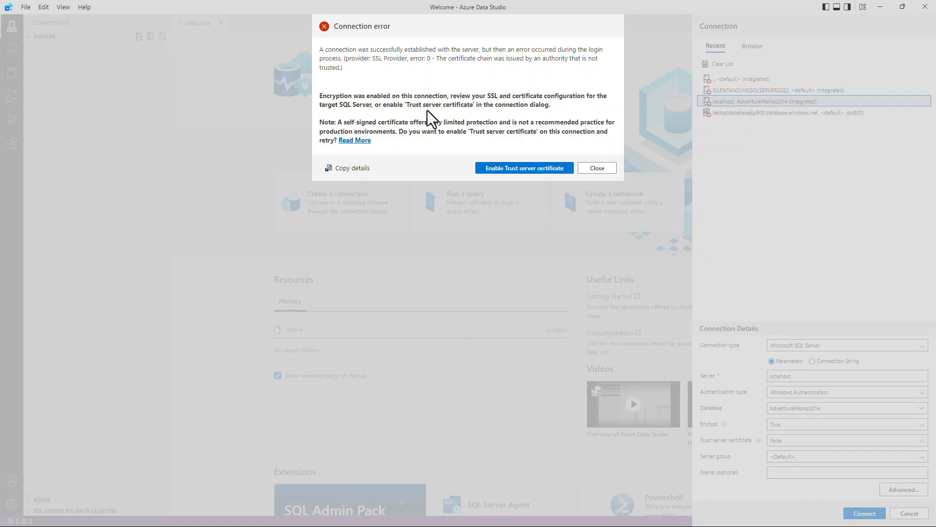
mouse_move(463, 115)
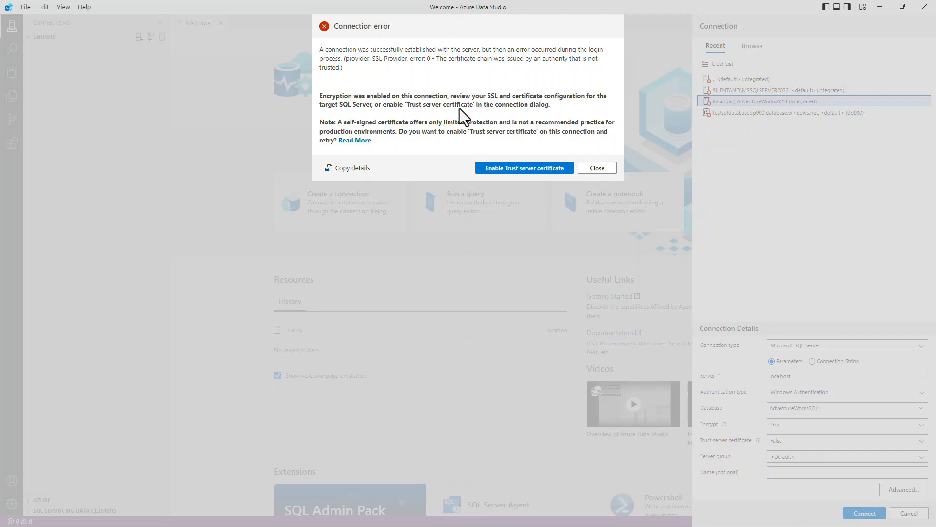
mouse_move(470, 115)
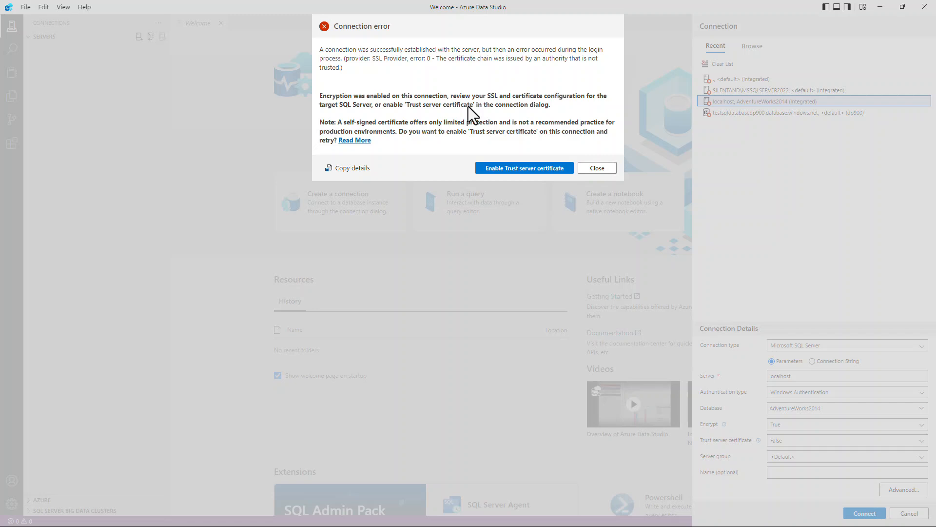
mouse_move(368, 134)
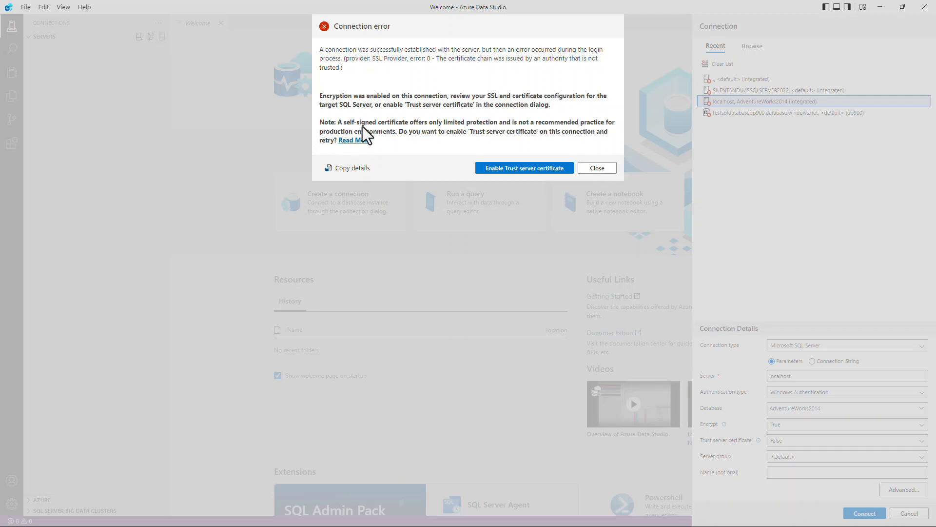
mouse_move(452, 133)
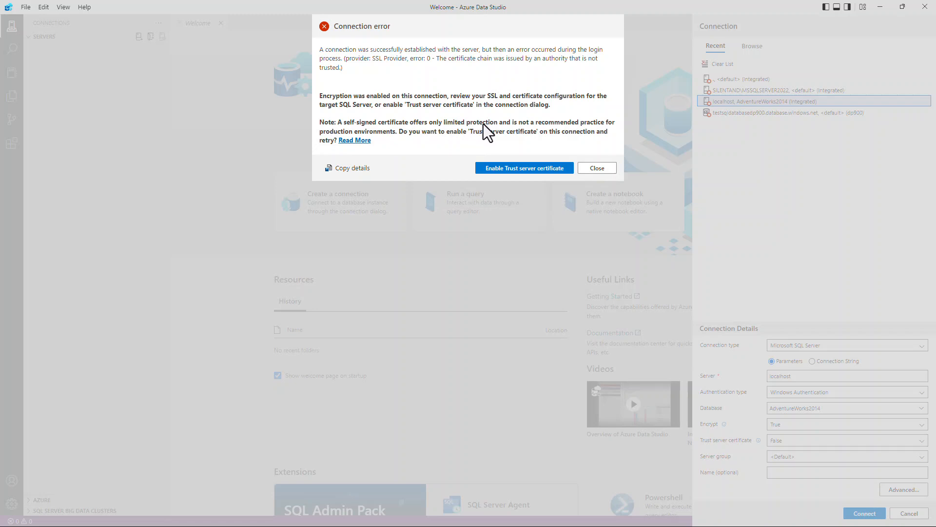
mouse_move(481, 135)
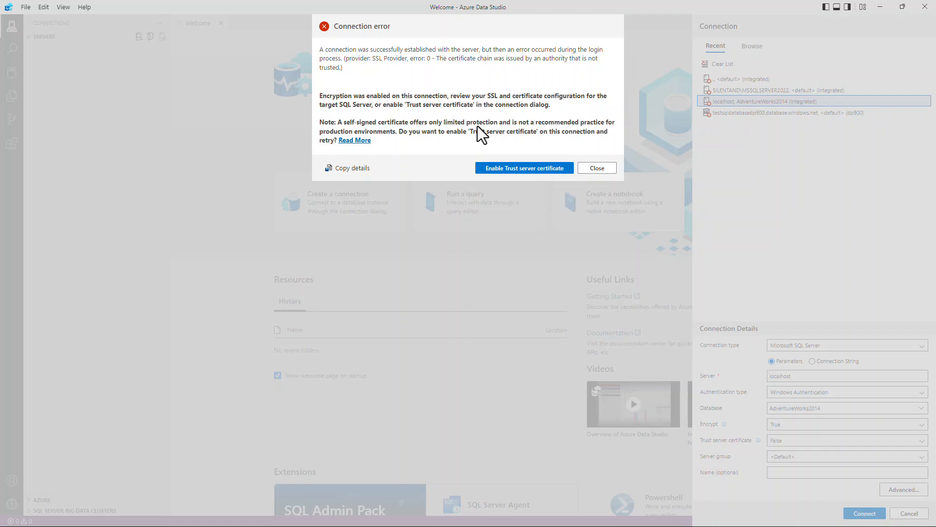
mouse_move(540, 148)
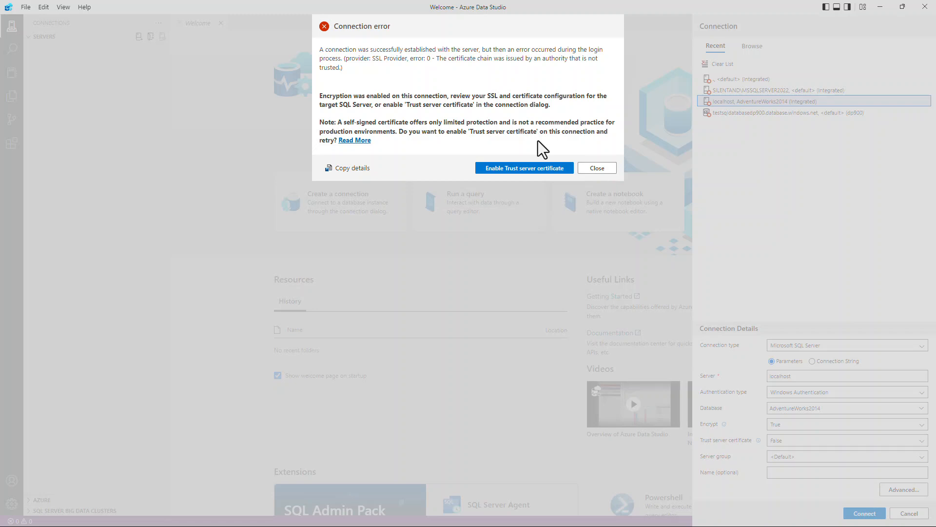
mouse_move(524, 168)
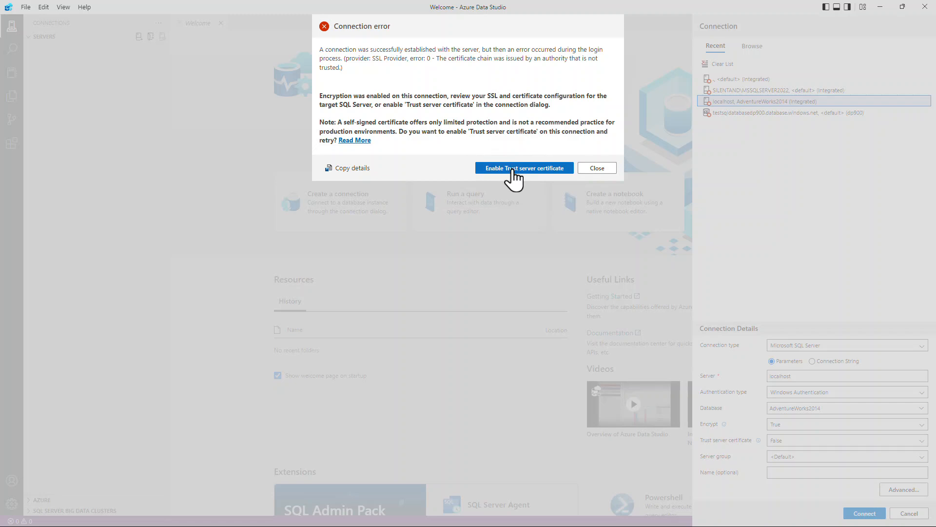
mouse_move(570, 180)
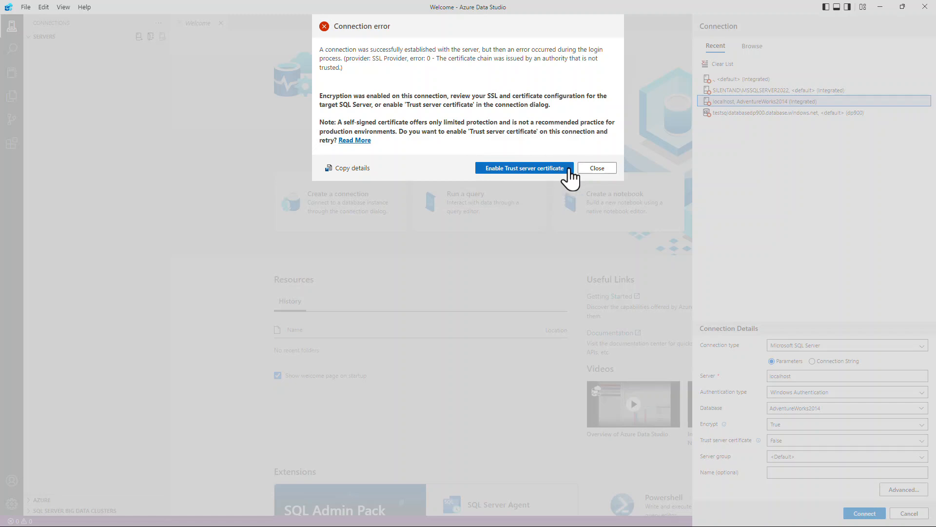
- Dismiss the error, set Trust server certificate to True, and connect to localhost AdventureWorks2014
click(594, 167)
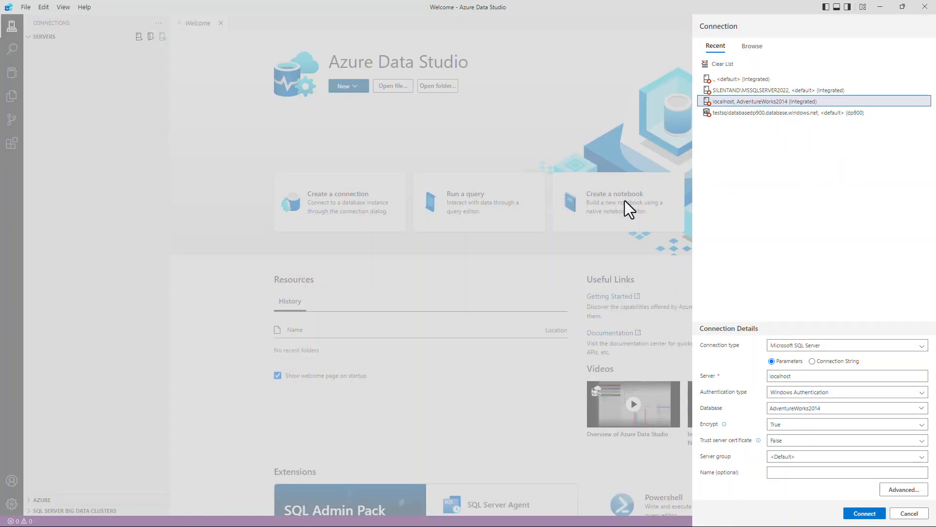
mouse_move(754, 470)
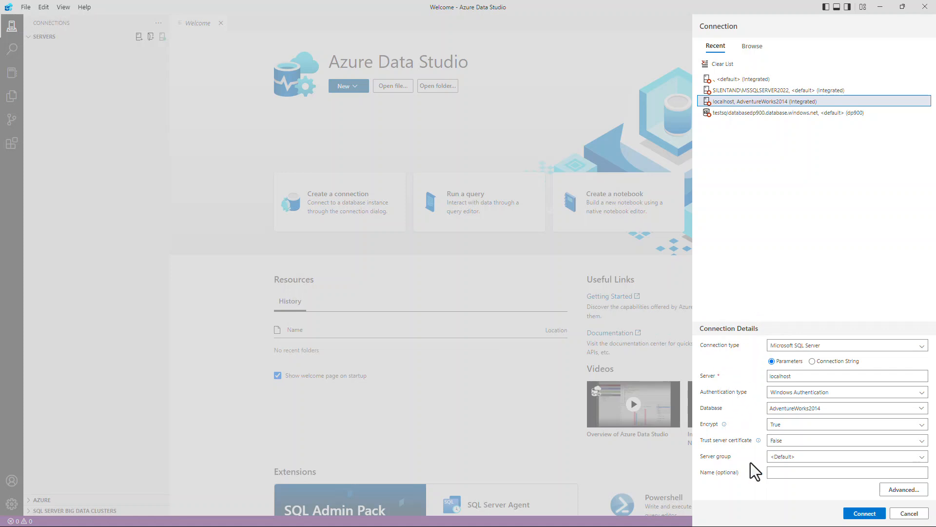
mouse_move(711, 451)
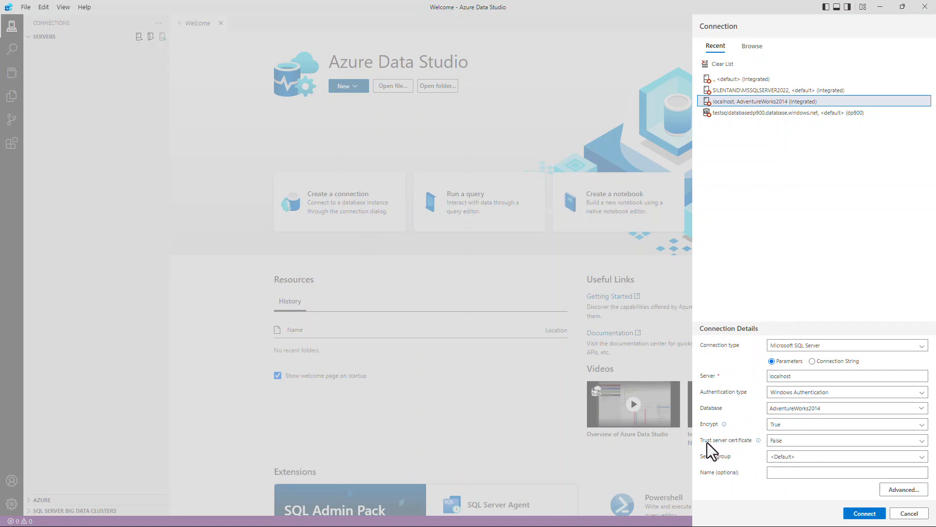
mouse_move(788, 447)
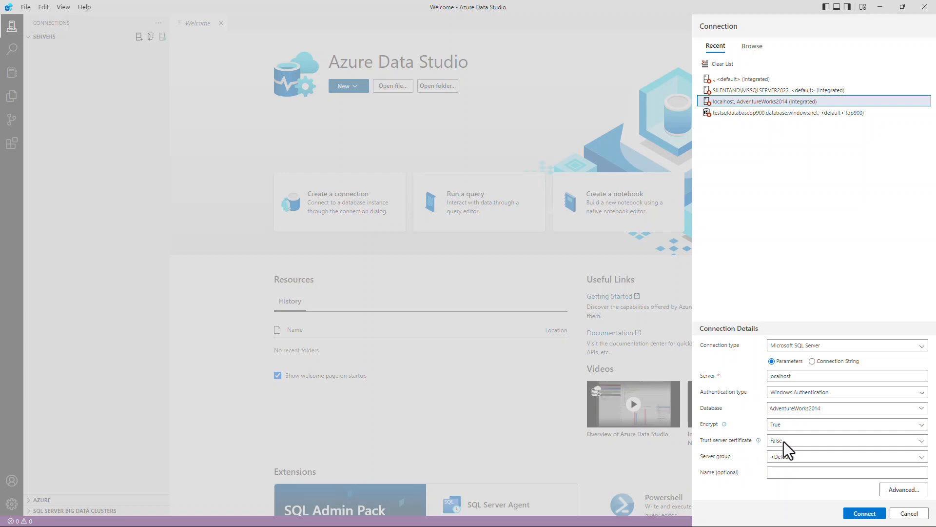
click(844, 440)
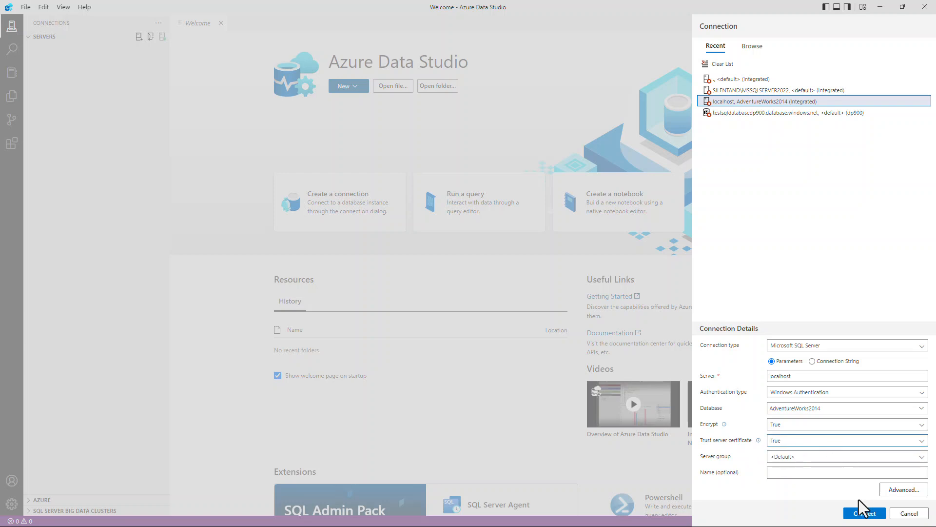
click(863, 513)
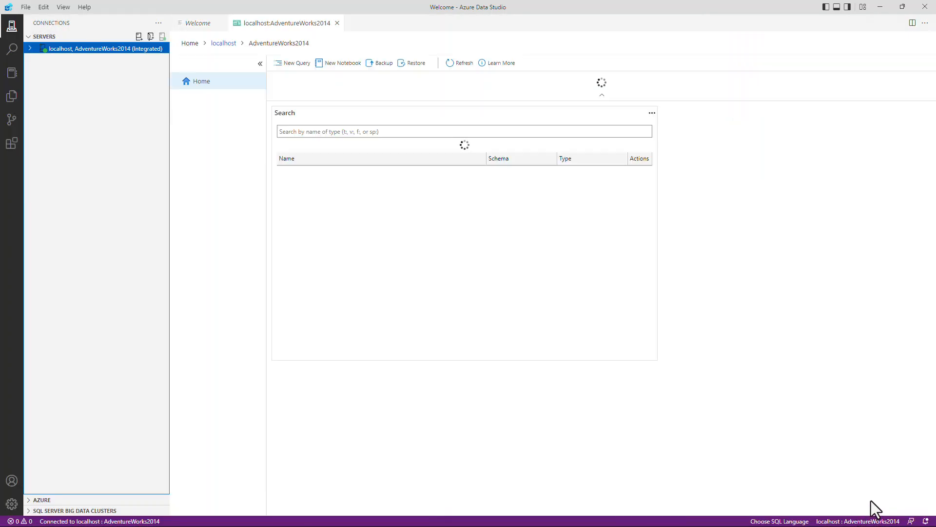